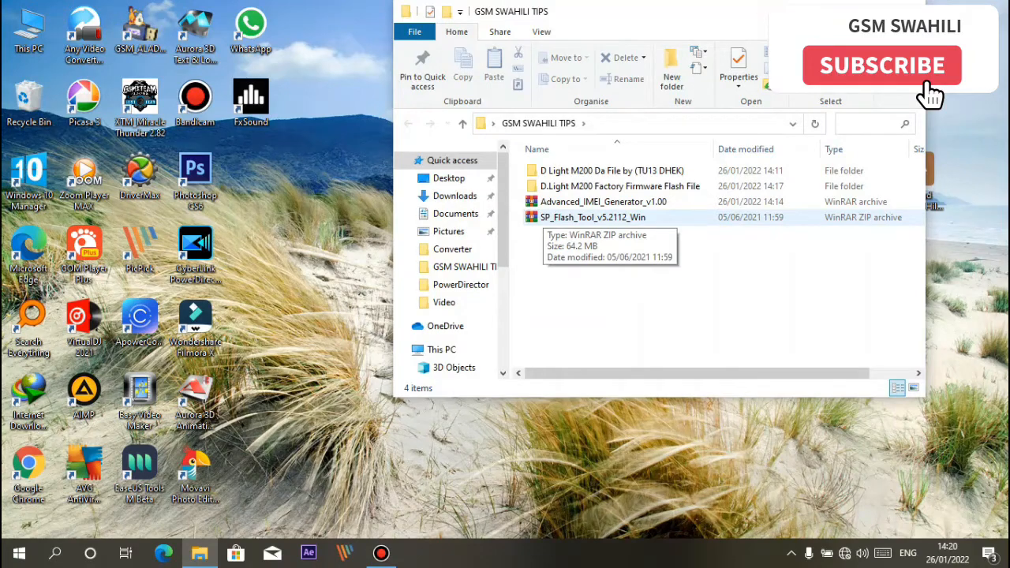
- Extract the SP_Flash_Tool_v5.2112_Win ZIP in place and select the new folder
right_click(592, 217)
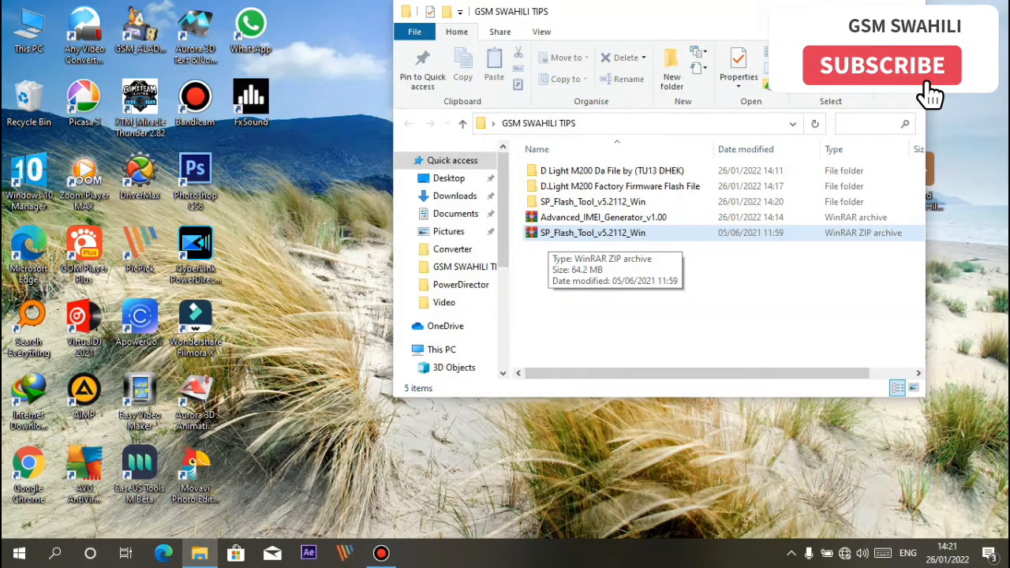
click(604, 218)
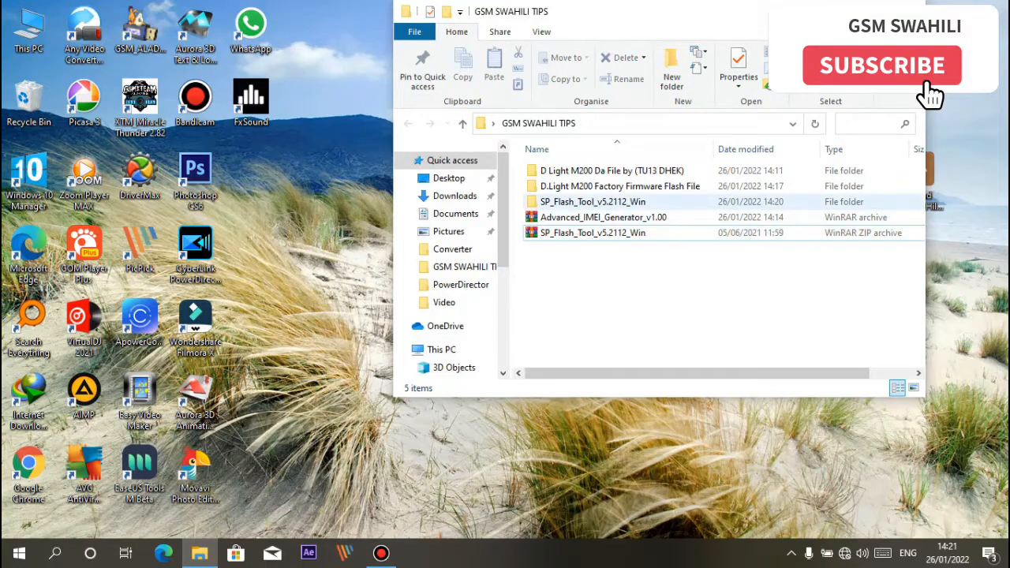
- Run flash_tool from the nested SP_Flash_Tool_v5.2112_Win folders
double_click(592, 202)
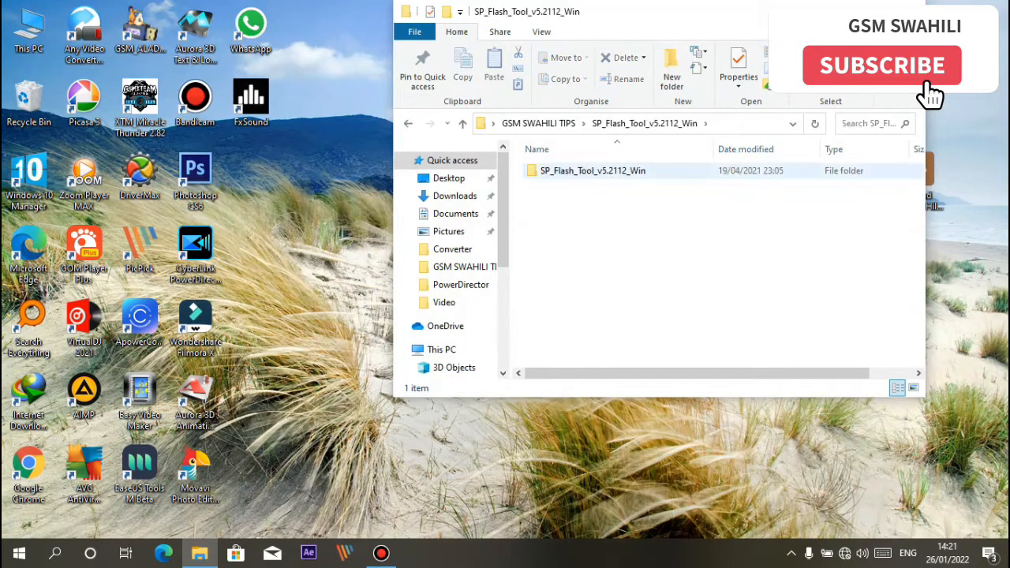
double_click(592, 170)
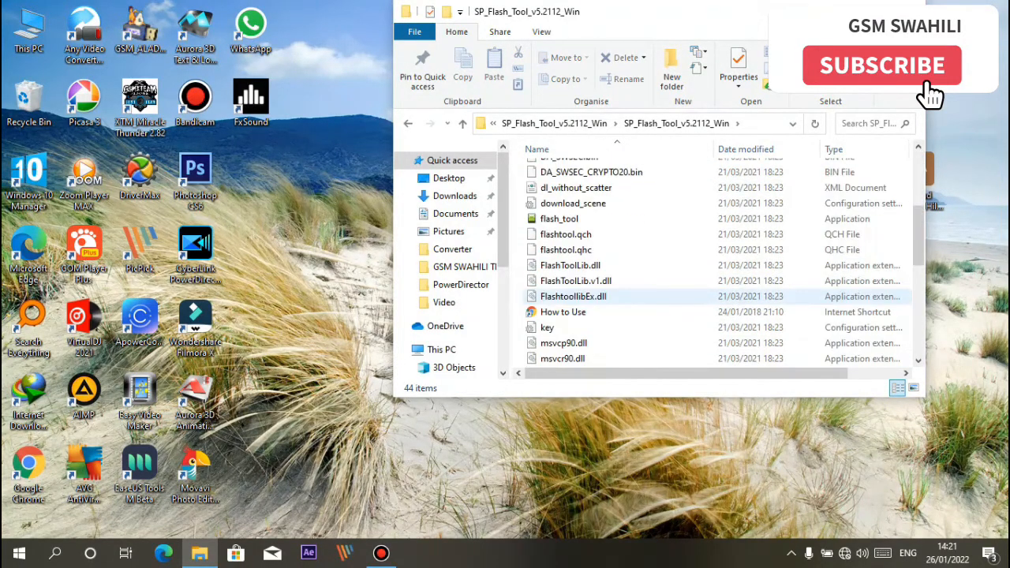
click(560, 219)
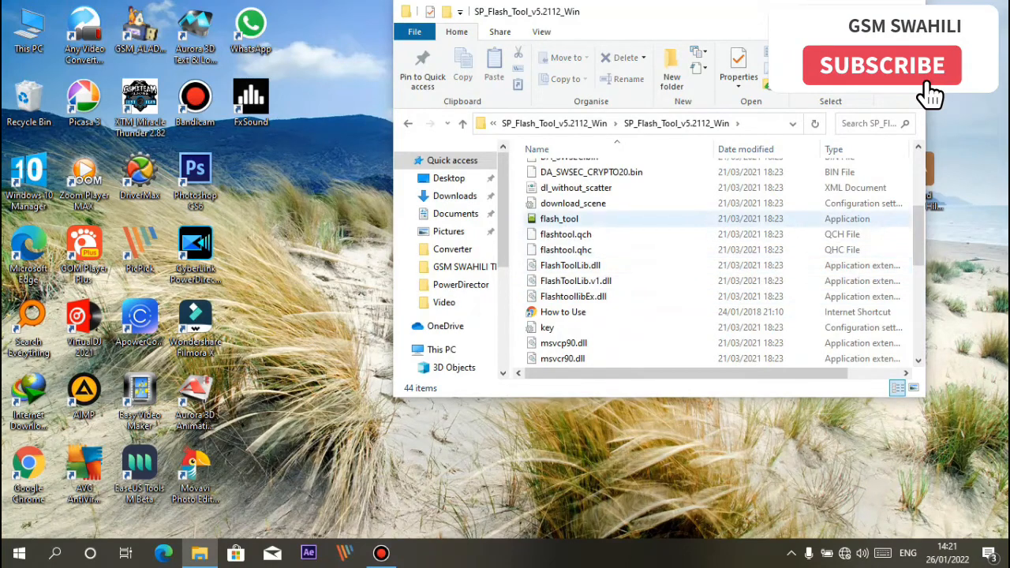
double_click(559, 218)
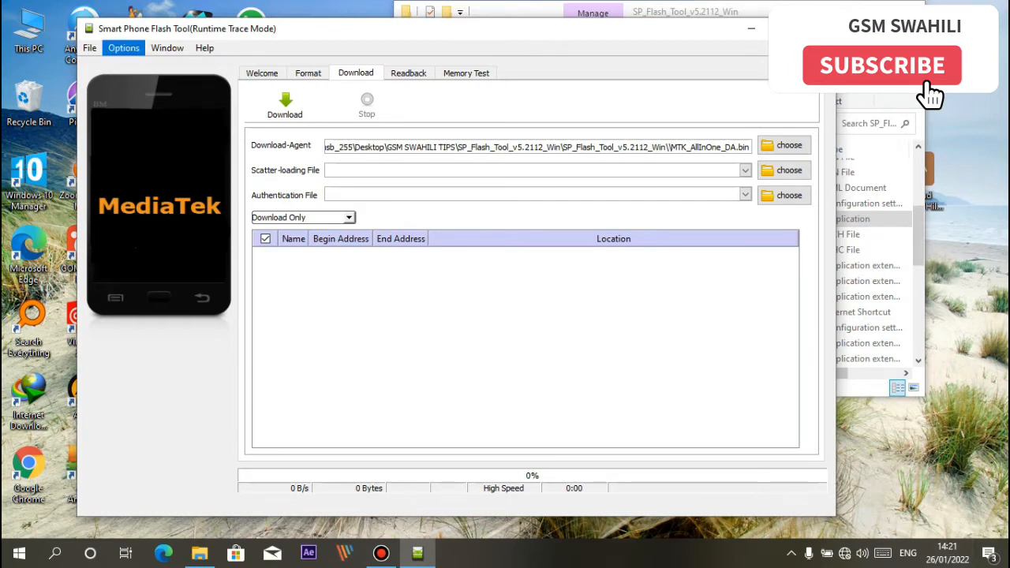
- Uncheck 'Check LIB DA match' in the Option dialog's General settings and close it
click(123, 47)
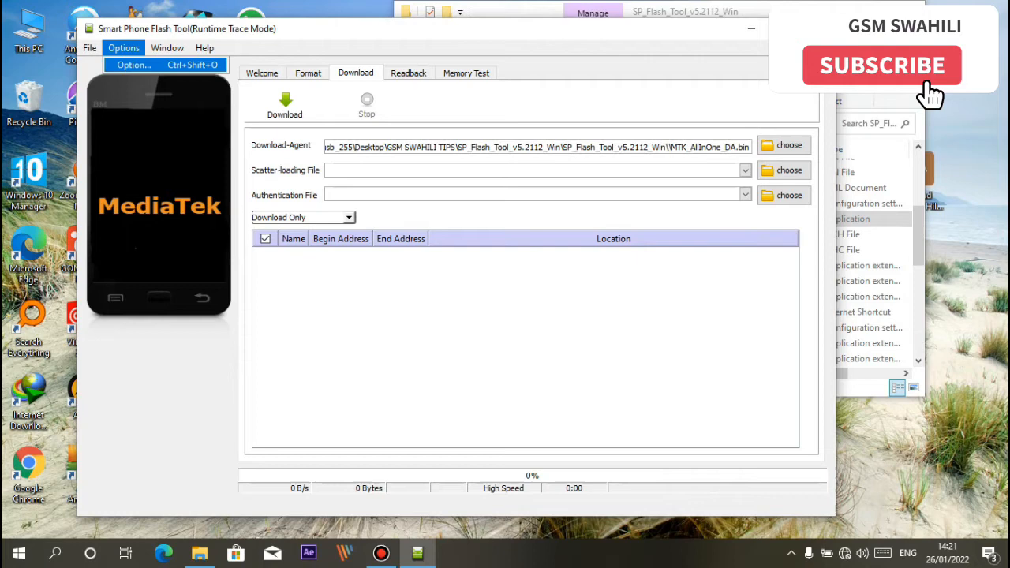
click(134, 64)
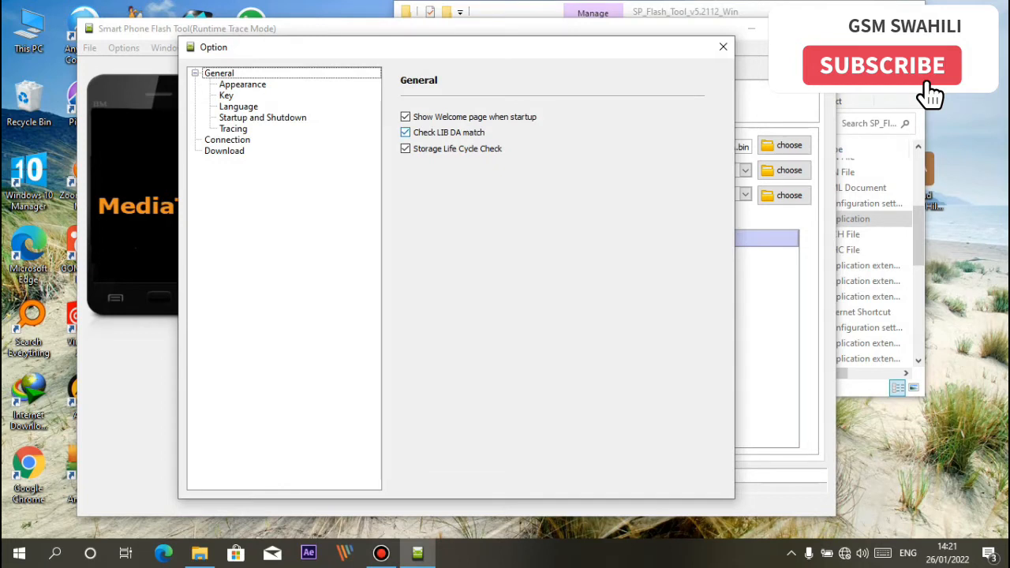
click(406, 132)
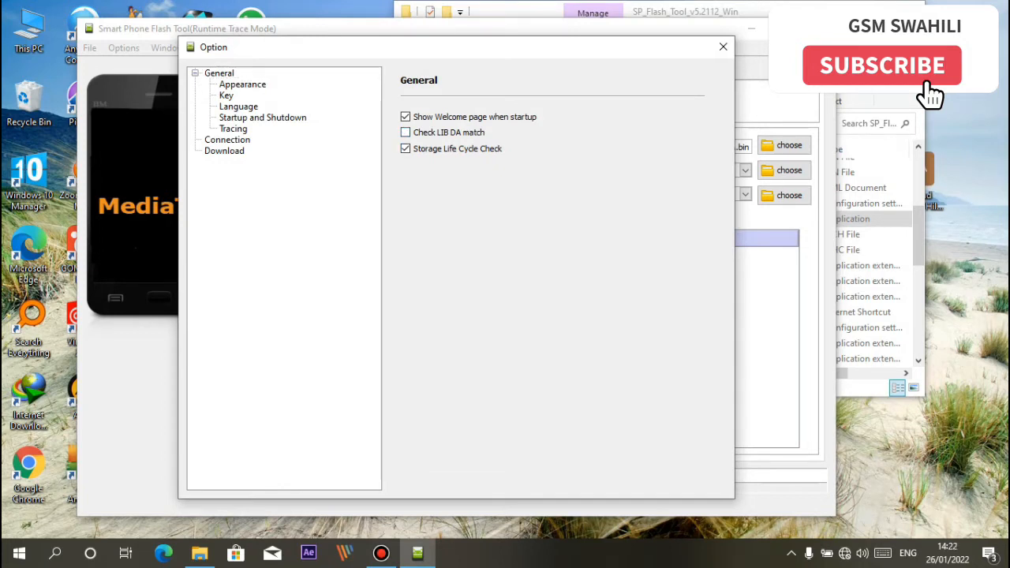
click(721, 47)
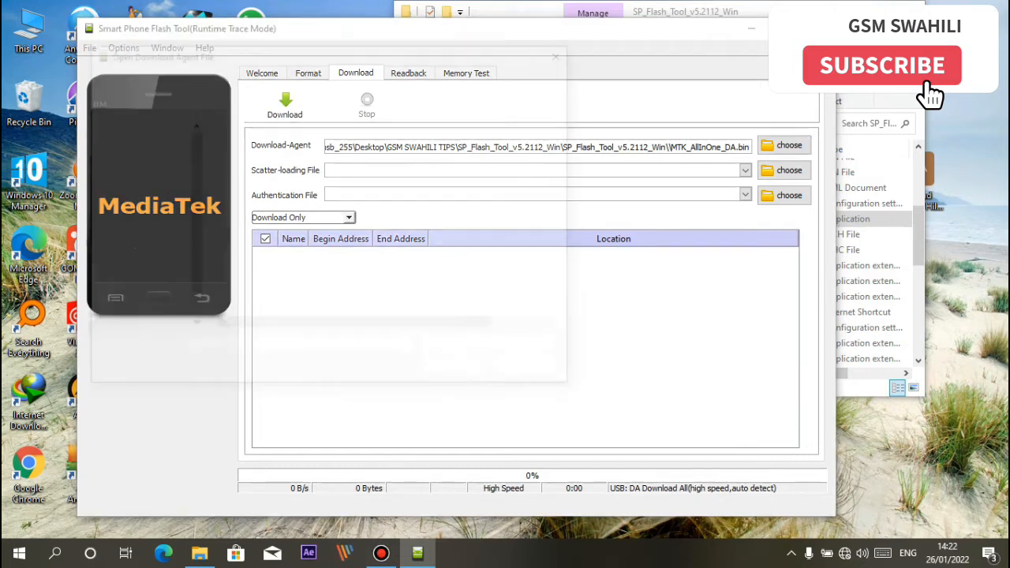
- Set Download-Agent to DA_SWSEC-SIGN.bin from GSM SWAHILI TIPS > D Light M200 Da File by (TU13 DHEK)
click(783, 146)
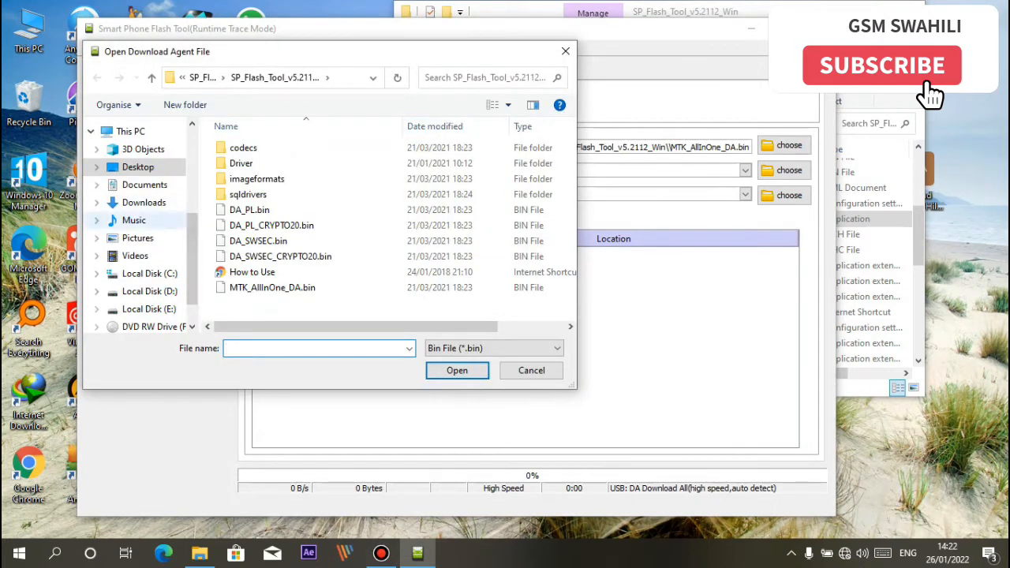
click(138, 166)
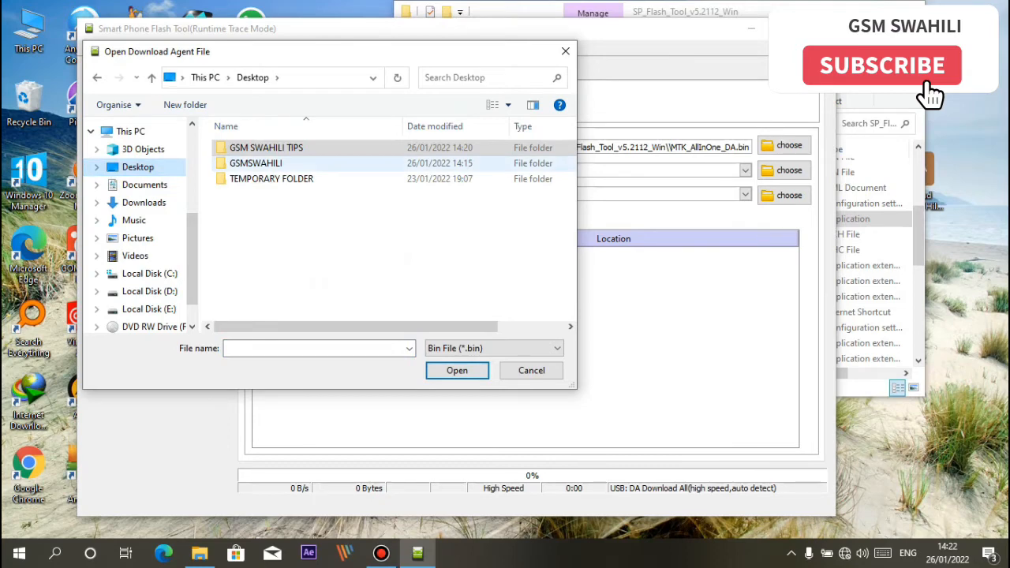
double_click(266, 148)
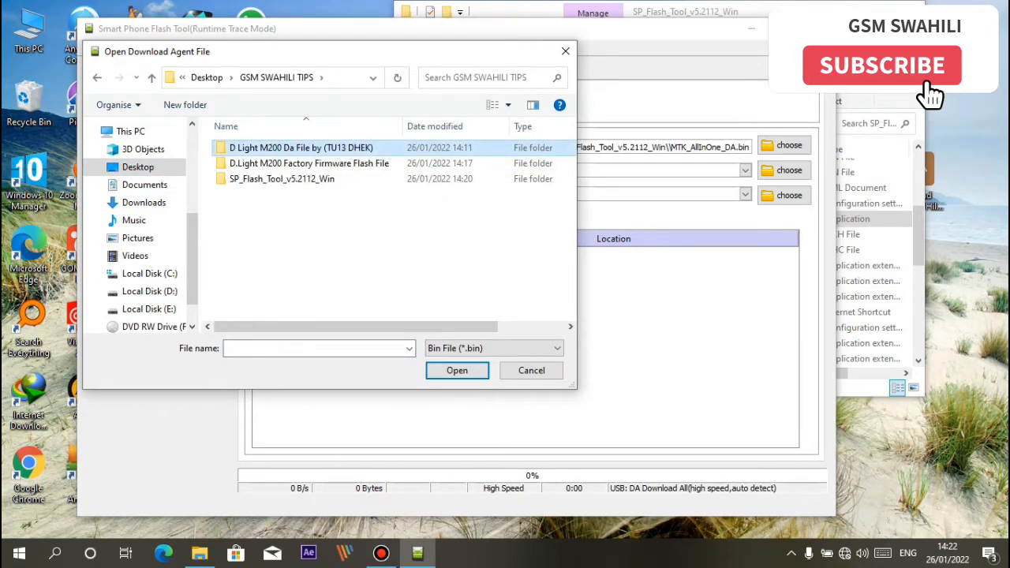
double_click(301, 147)
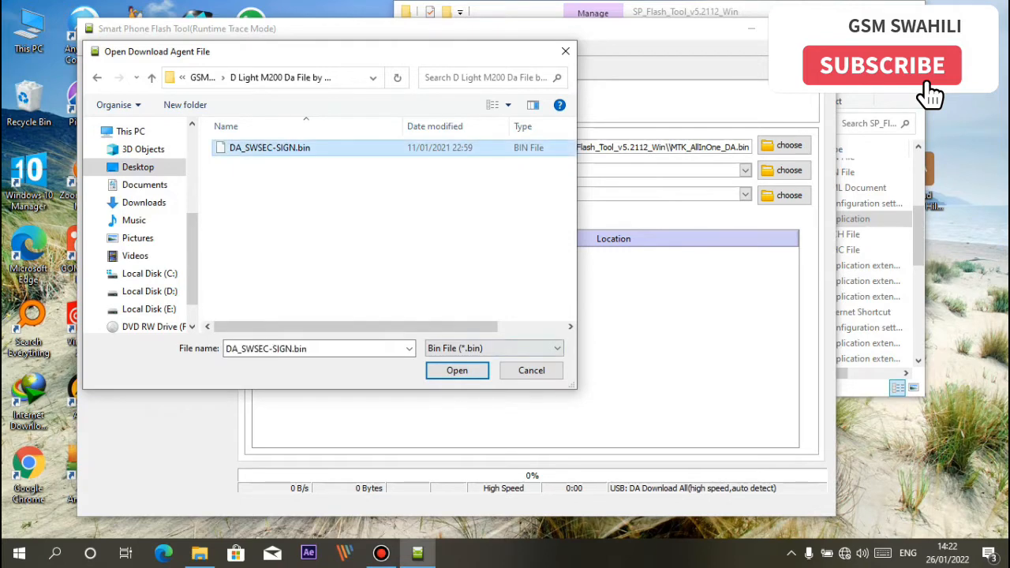
click(457, 371)
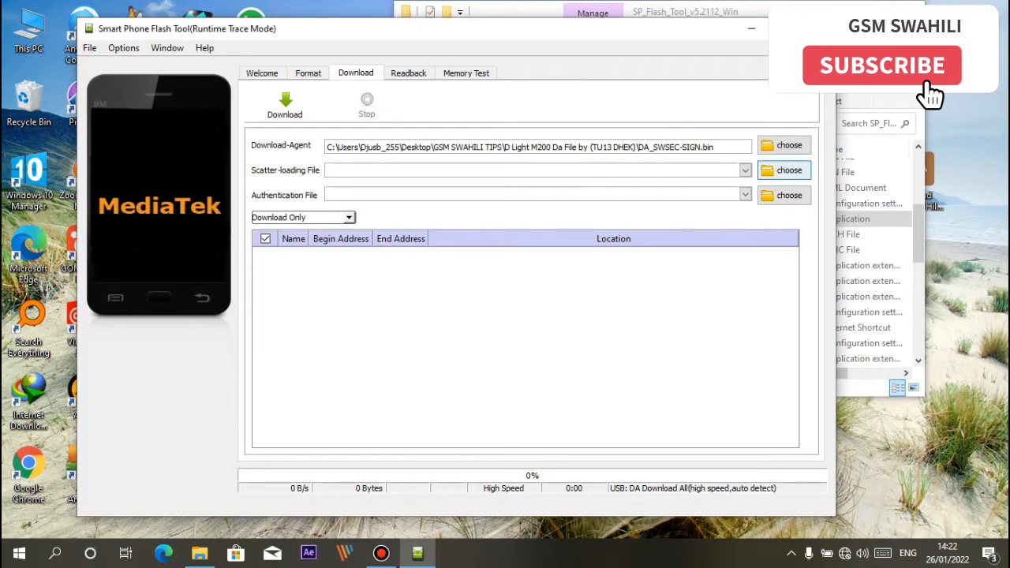
- Load MT6580_Android_scatter from the GSM SWAHILI TIPS firmware folder and start a Format All + Download flash
click(789, 170)
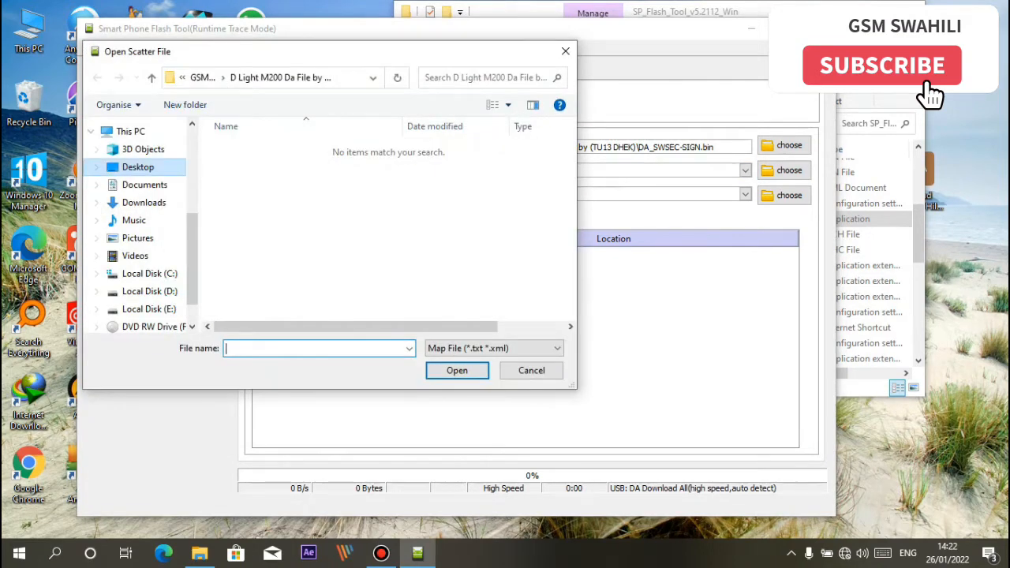
click(138, 167)
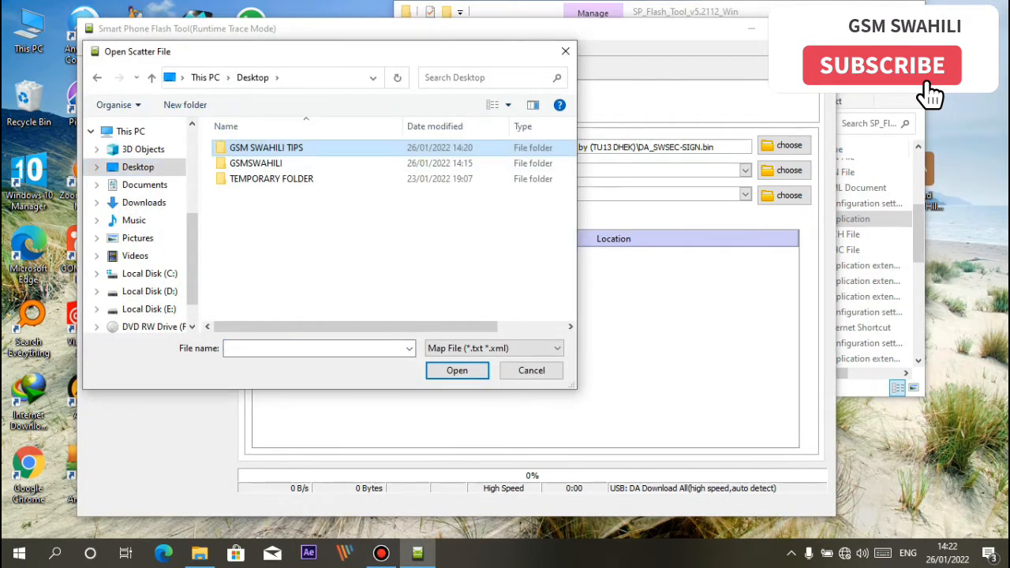
double_click(266, 148)
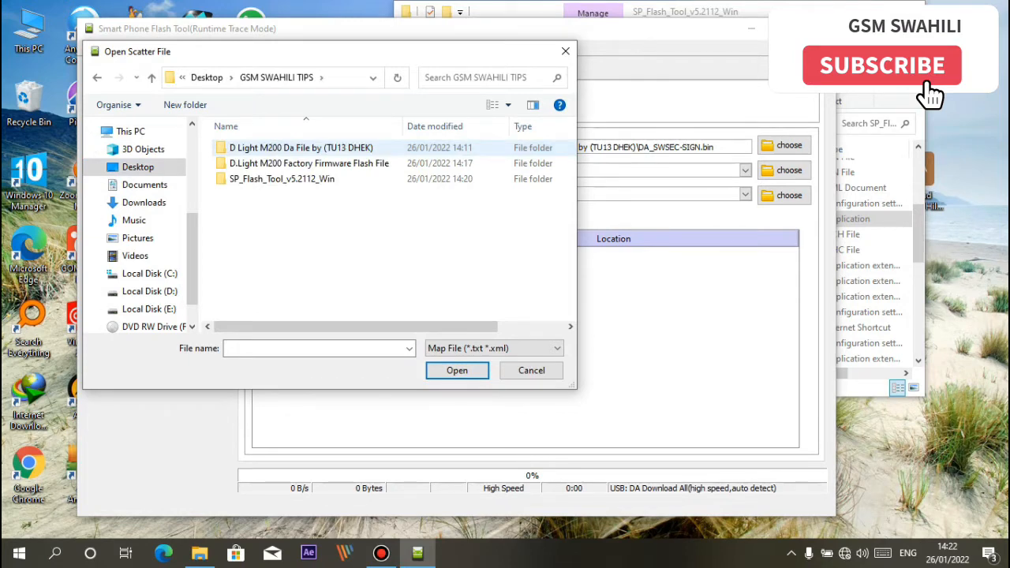
click(309, 162)
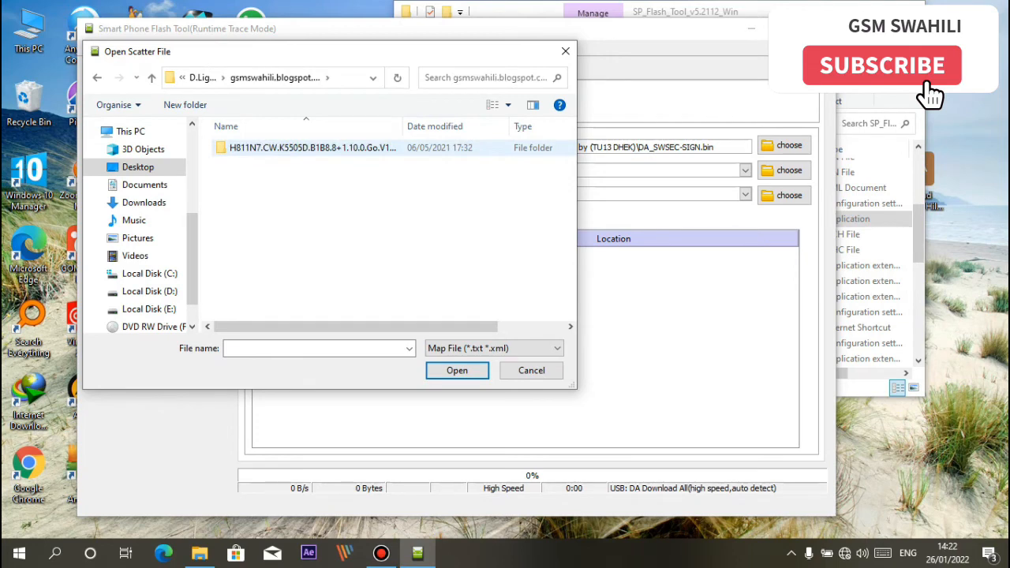
double_click(312, 148)
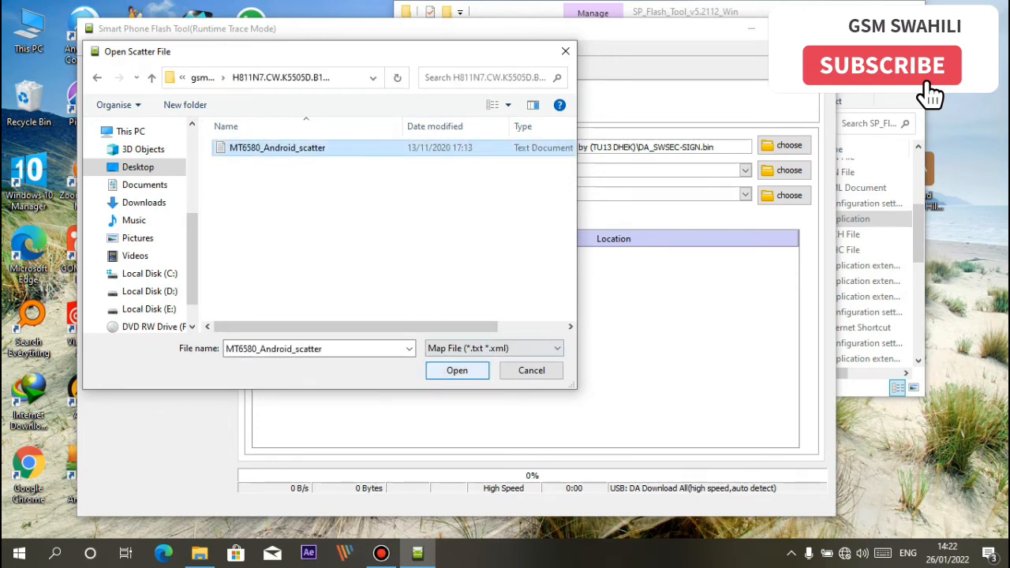
click(457, 370)
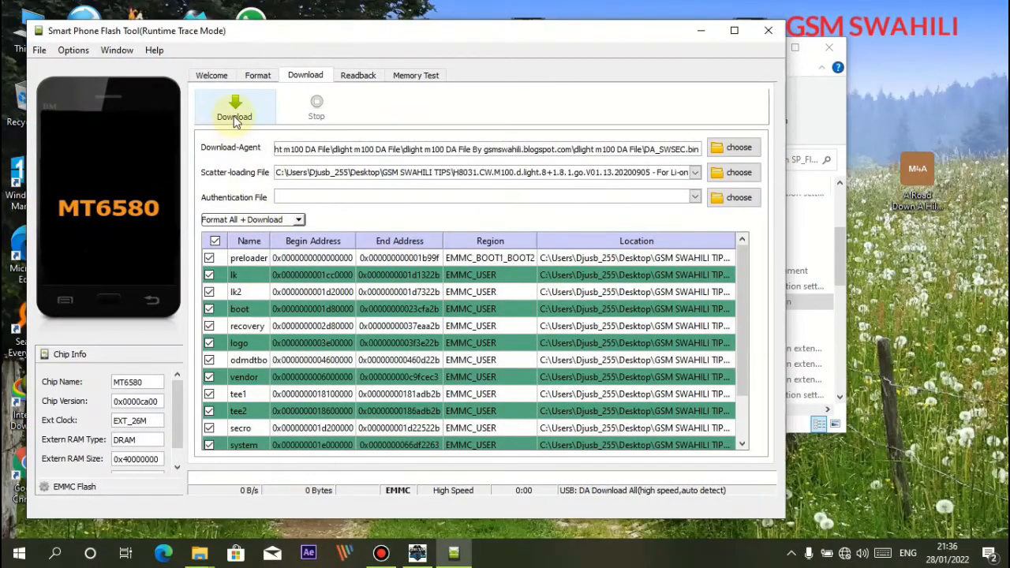
click(234, 107)
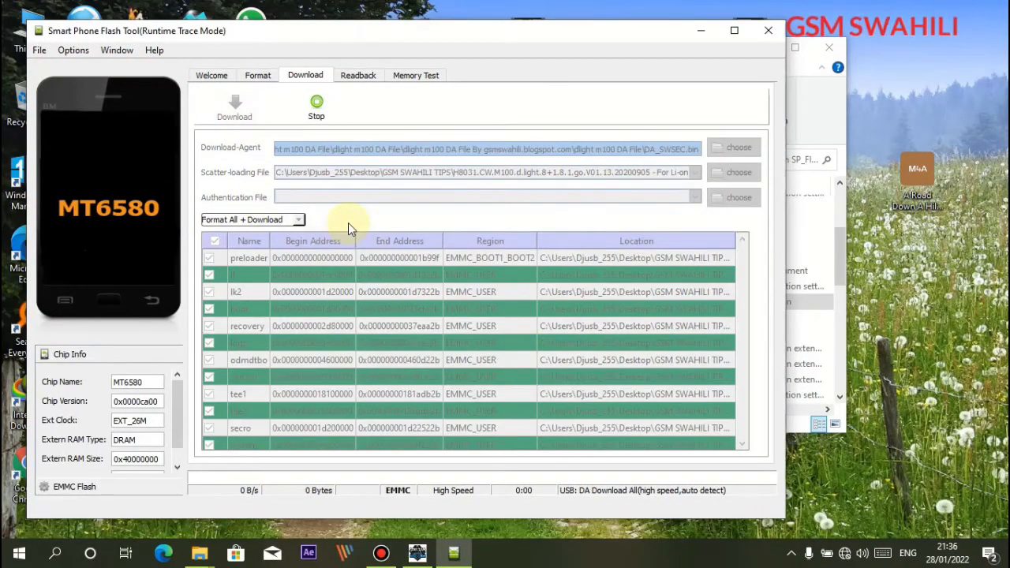